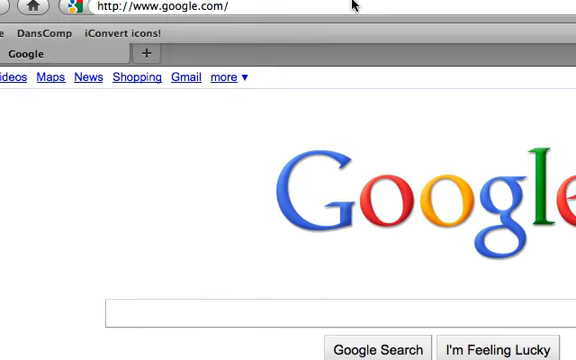
# Load about:config, reaching the 'This might void your warranty!' notice.
pyautogui.write('about:config')
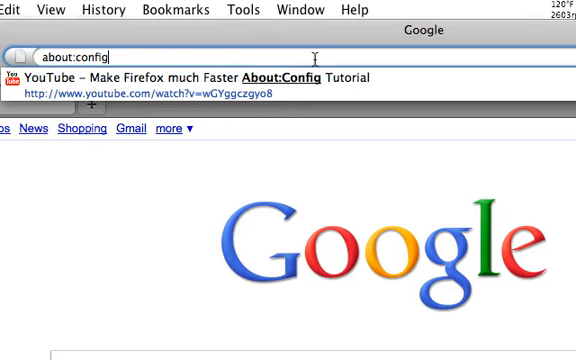
pyautogui.press('Return')
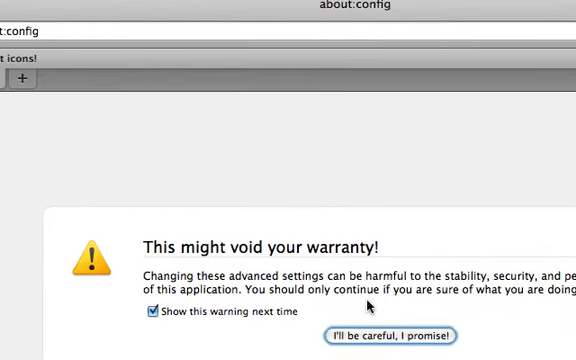
pyautogui.scroll(-3)
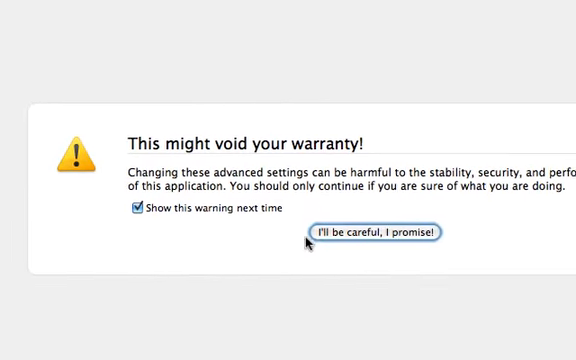
# Accept the warning and filter the preferences list to 'pipelining'.
pyautogui.click(380, 232)
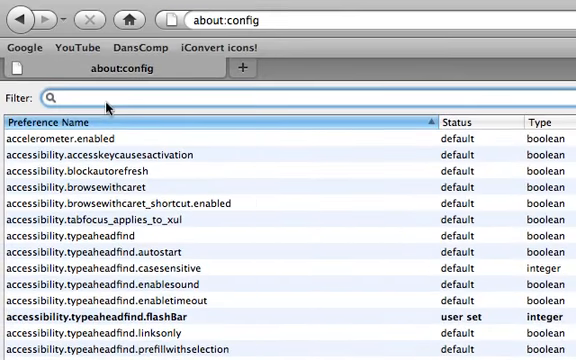
pyautogui.write('pipelinning')
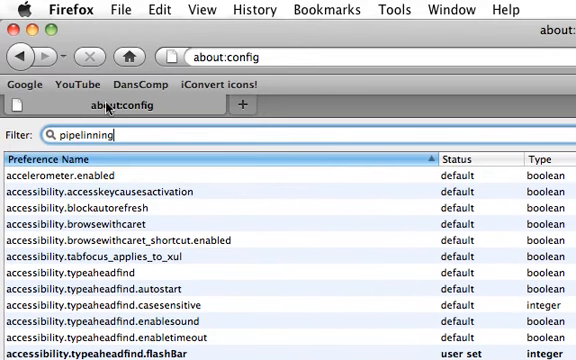
pyautogui.write('pipelining')
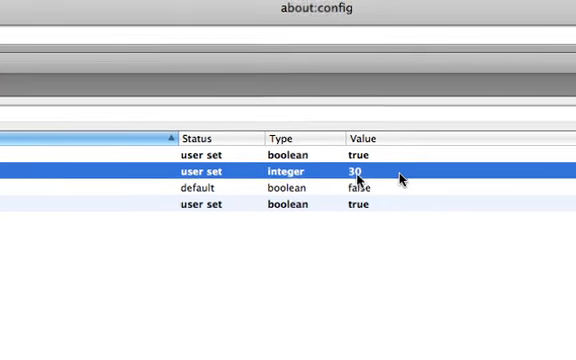
# Set network.http.pipelining.maxrequests to the integer value 30.
pyautogui.doubleClick(372, 176)
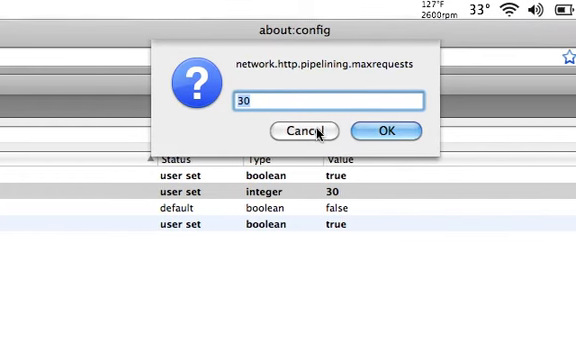
pyautogui.click(388, 130)
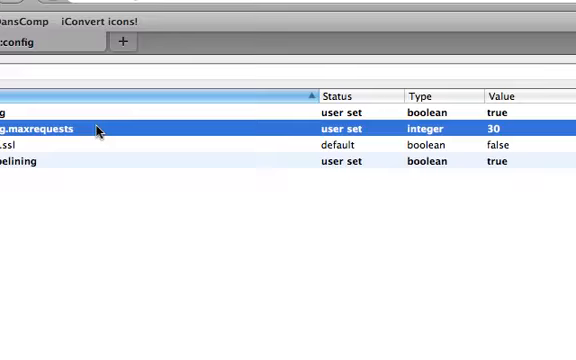
# Add a new integer preference nglayout.initialpaint.delay with value 0.
pyautogui.write('pipelin')
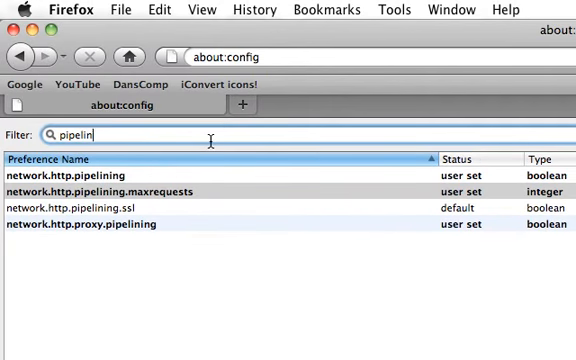
pyautogui.write('nglayout.initialpaint.delay')
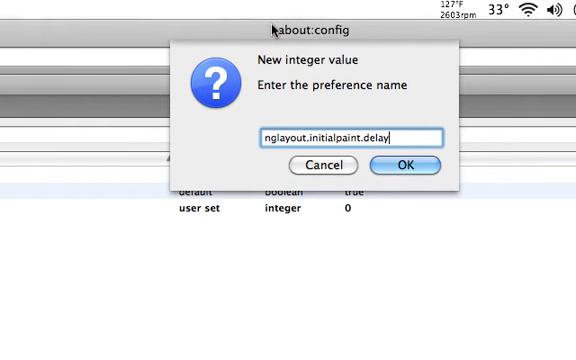
pyautogui.click(406, 166)
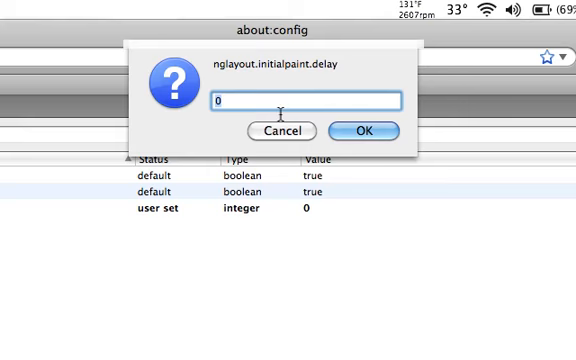
pyautogui.click(364, 130)
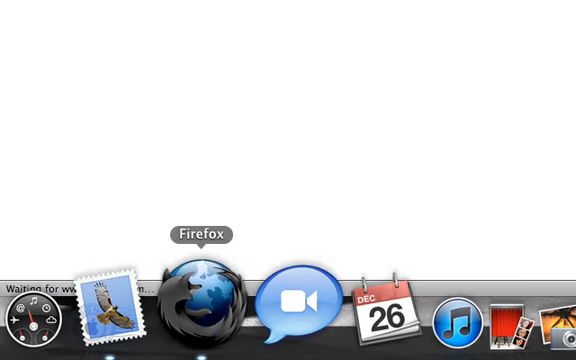
# Relaunch Firefox from the Dock, landing on the Google home page.
pyautogui.click(196, 304)
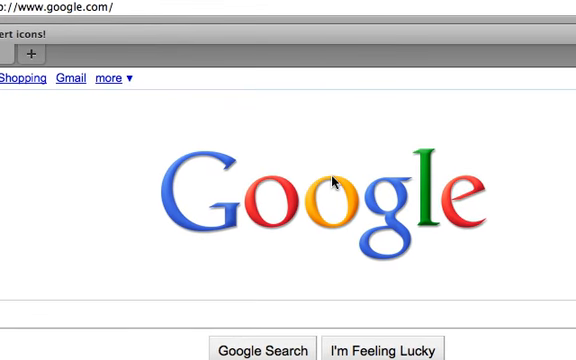
pyautogui.scroll(-3)
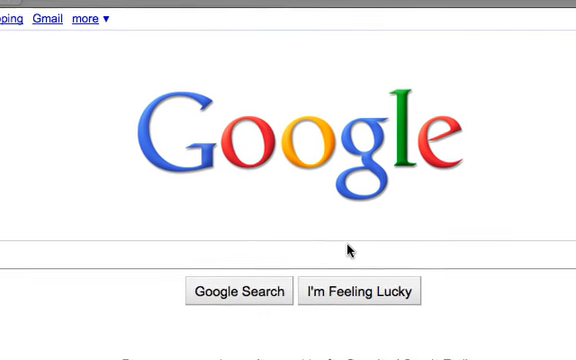